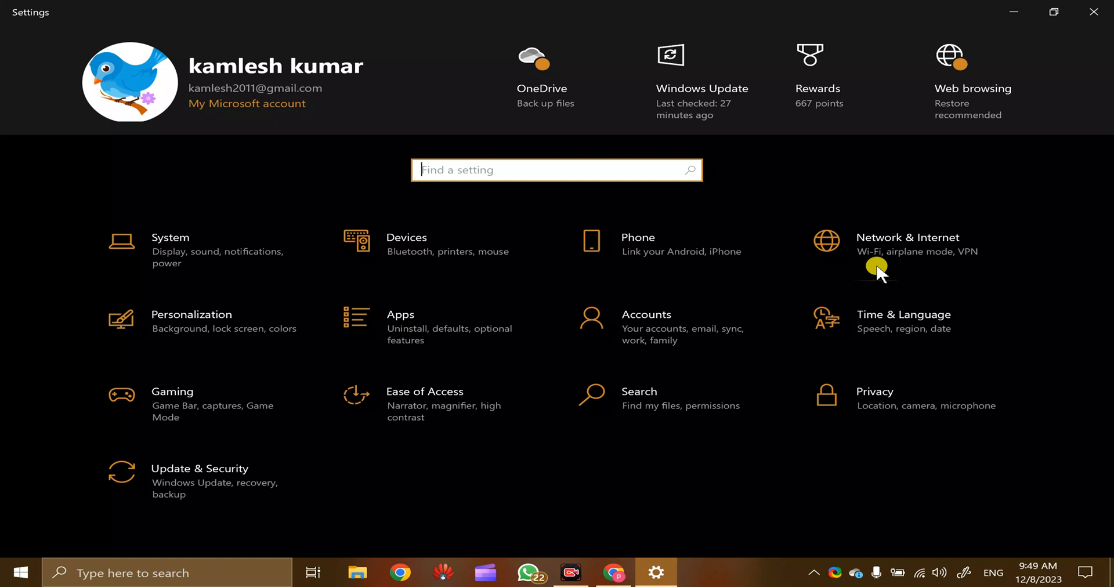
mouse_move(10, 573)
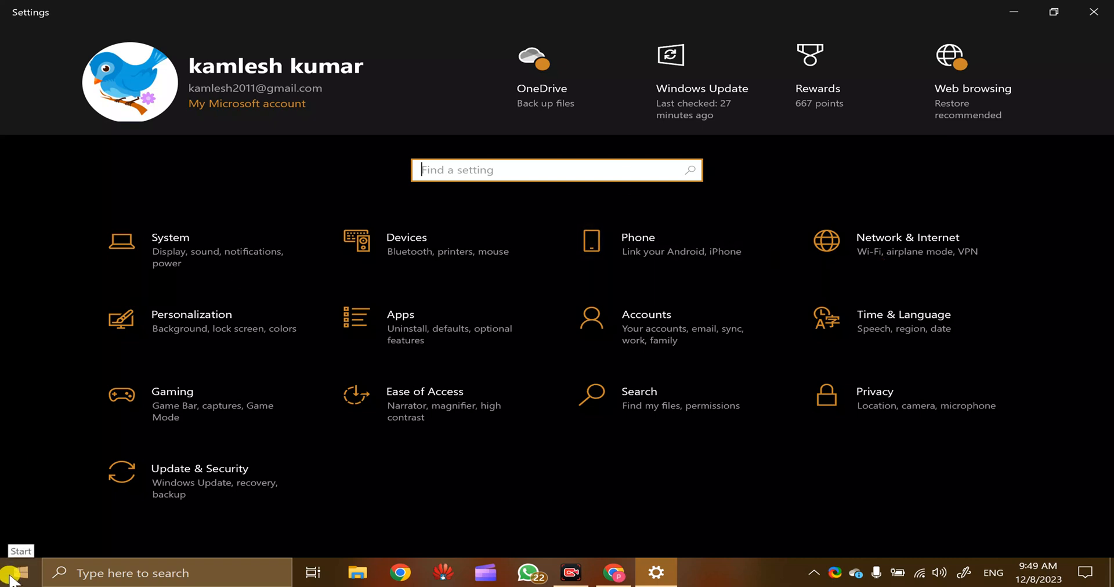
Show the Network & Internet status page for the JioFiber-5G connection.
right_click(10, 573)
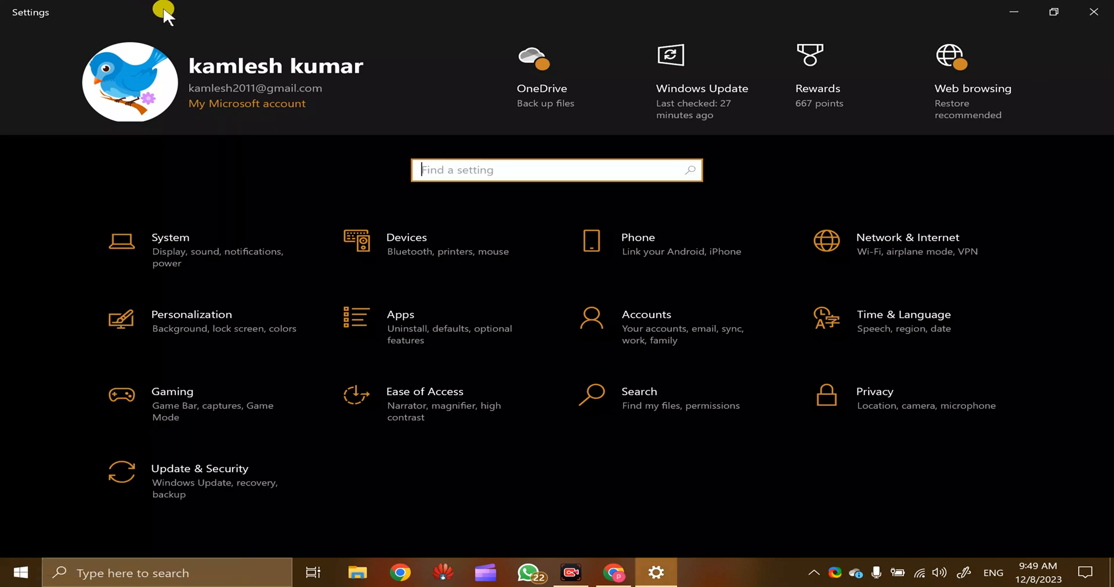
mouse_move(165, 23)
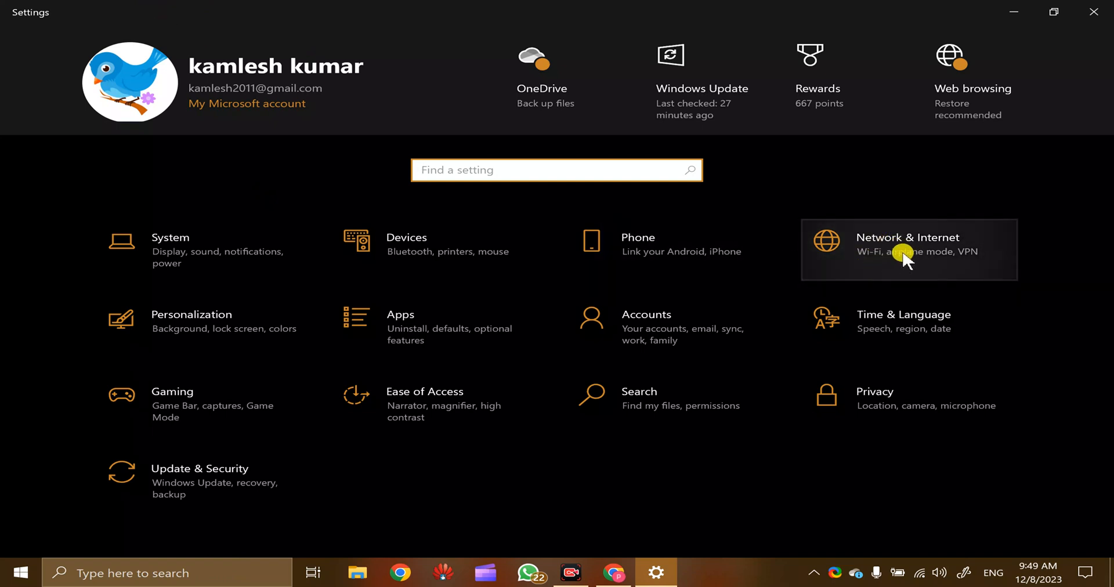
click(909, 243)
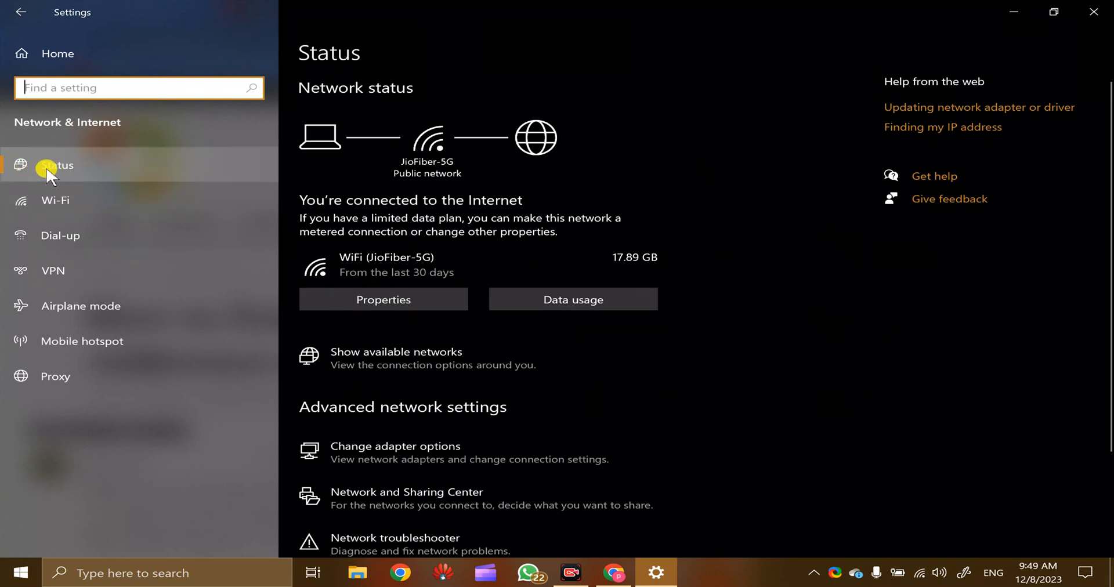
mouse_move(83, 177)
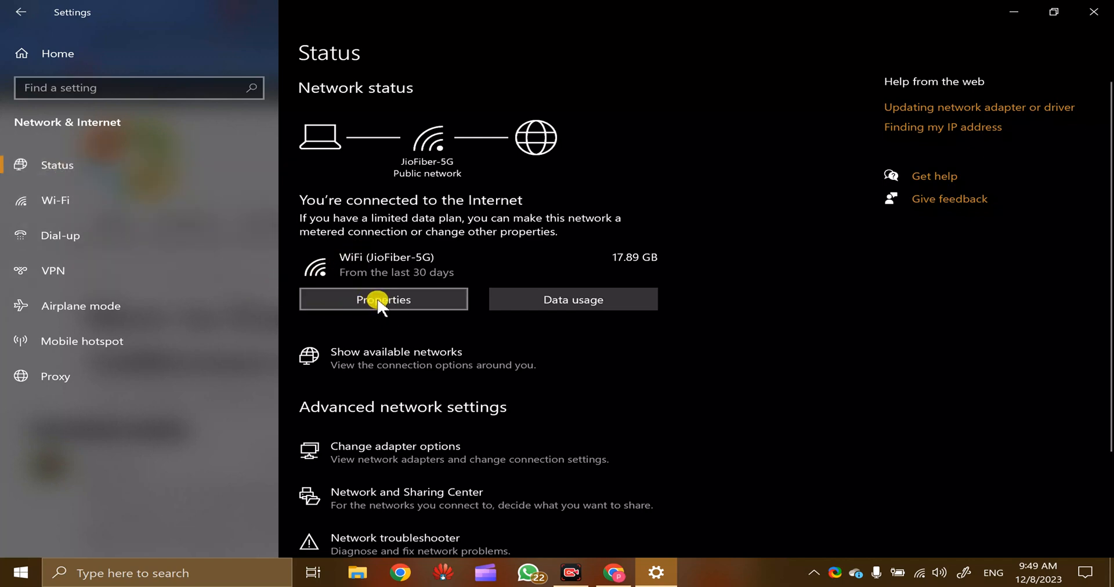
In JioFiber-5G properties, set 'Use random addresses for this network' to On, then back to Off.
click(383, 299)
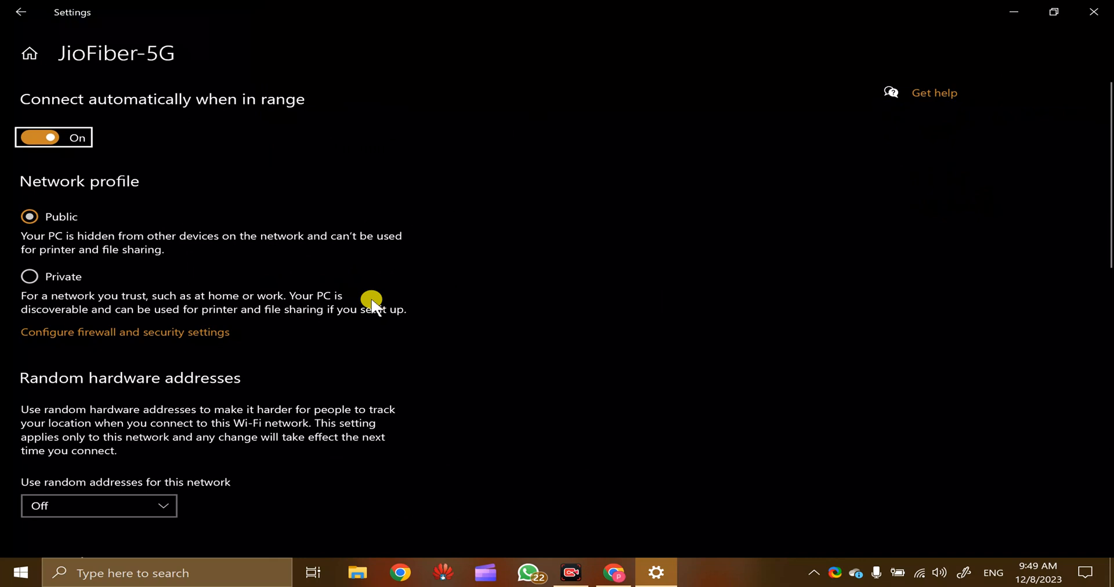
mouse_move(67, 506)
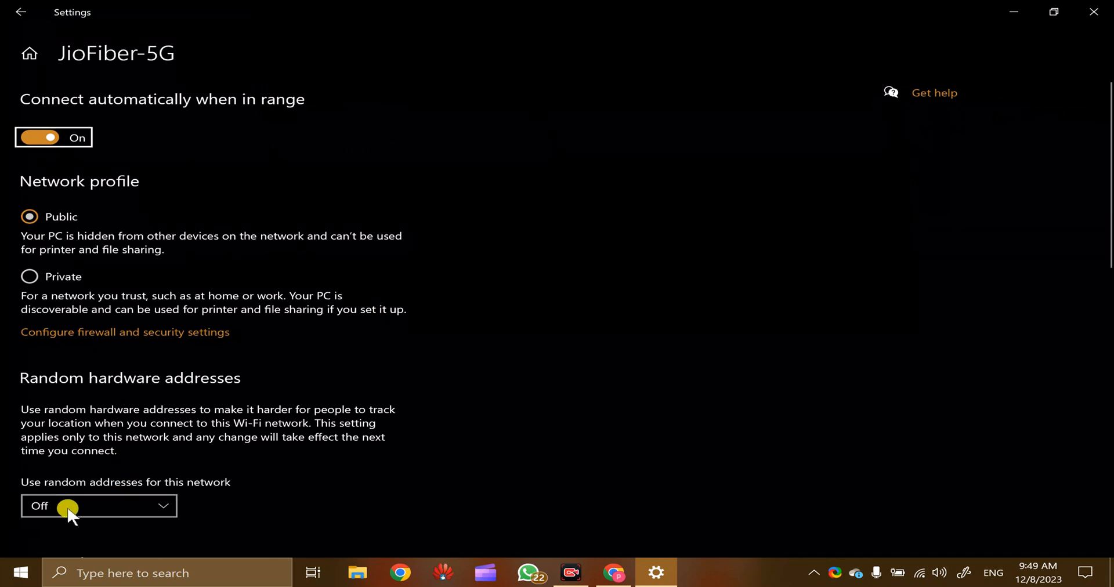
mouse_move(116, 556)
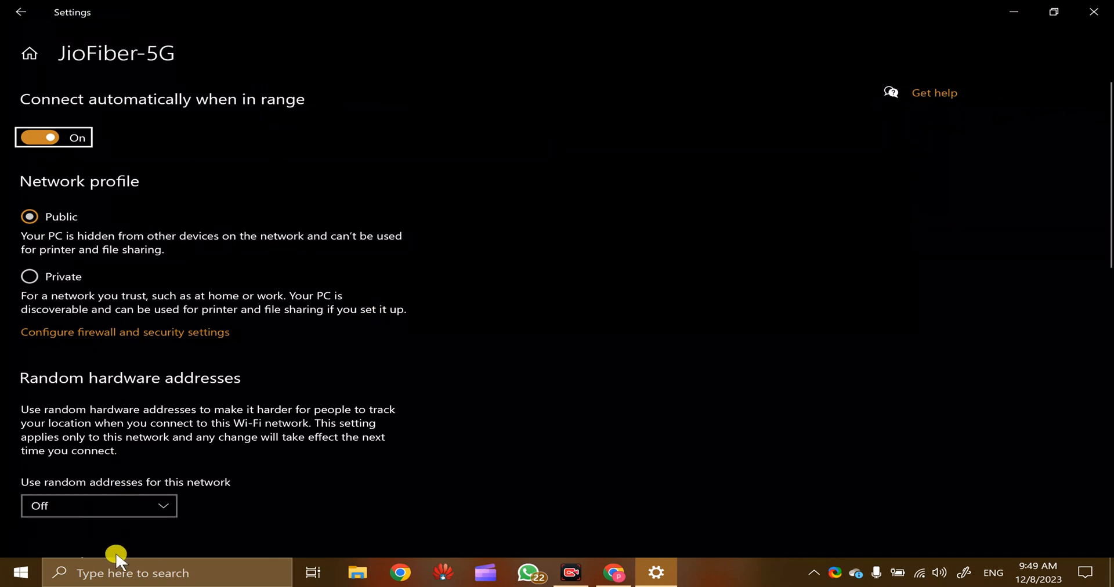
click(98, 505)
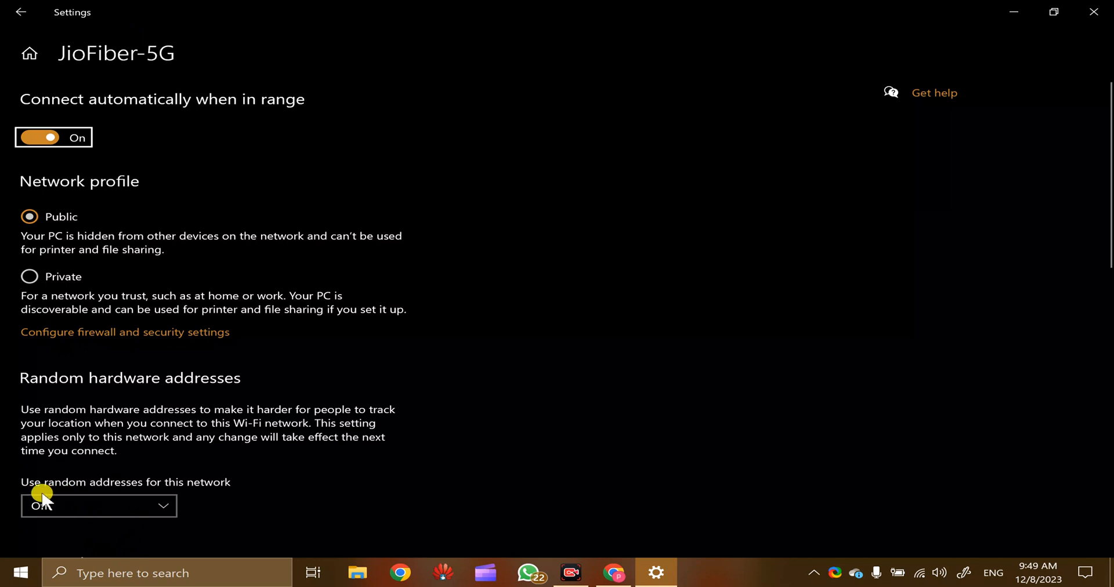
click(98, 505)
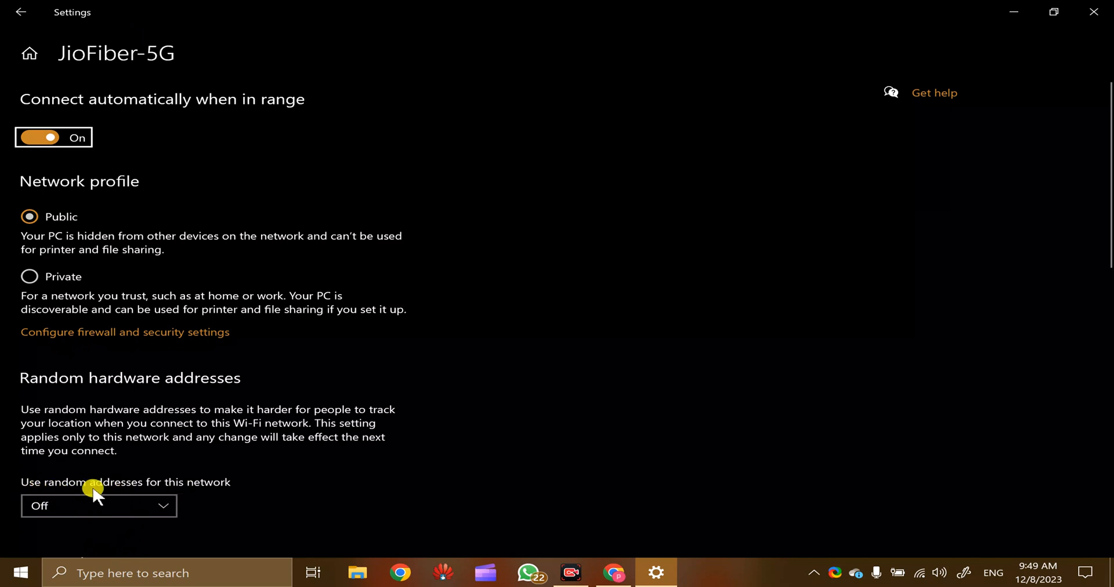
click(99, 506)
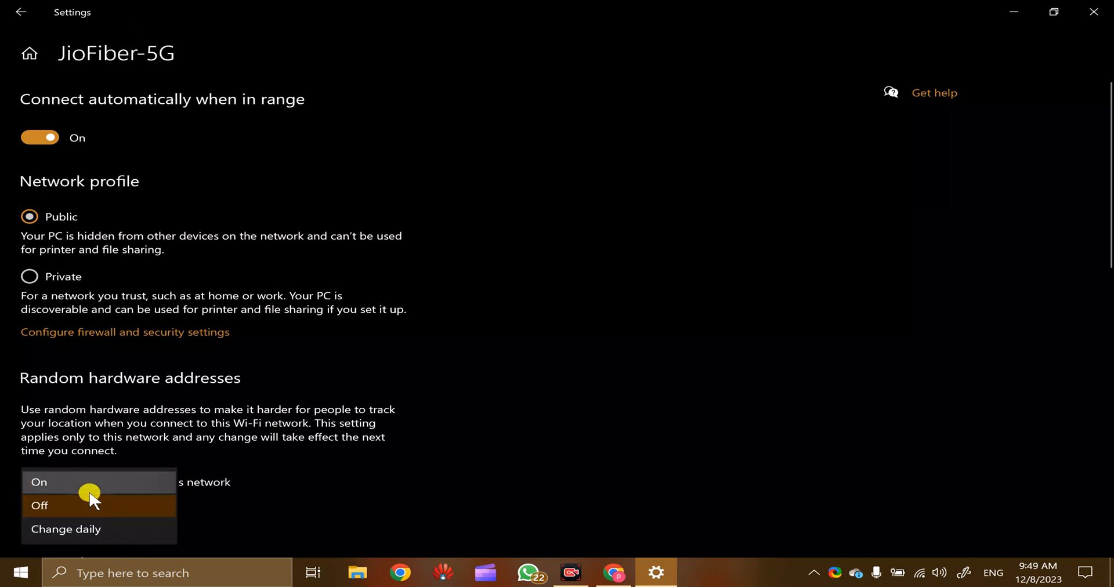
click(39, 483)
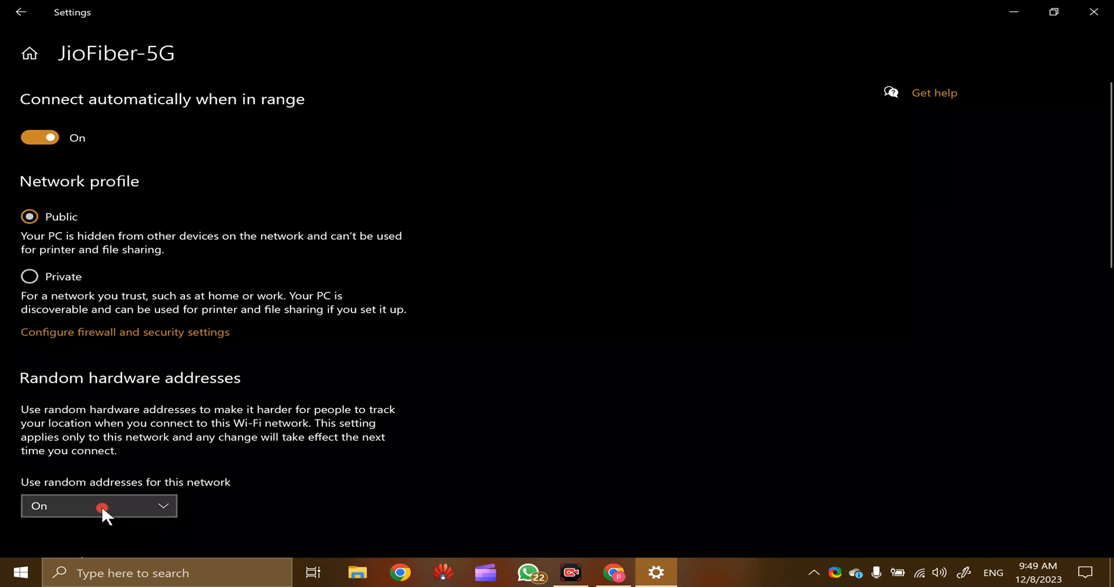
click(99, 506)
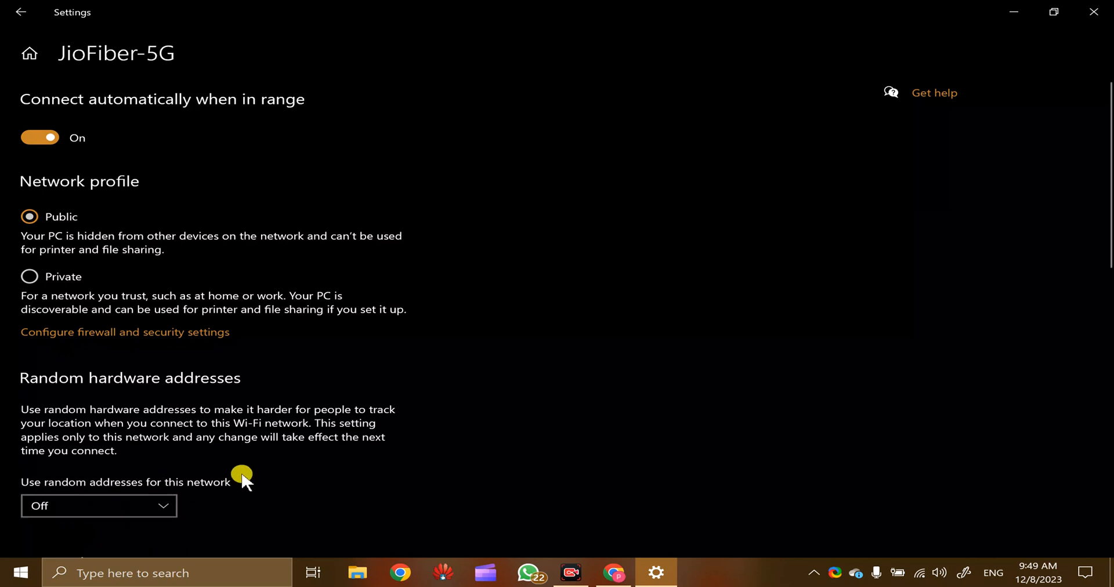